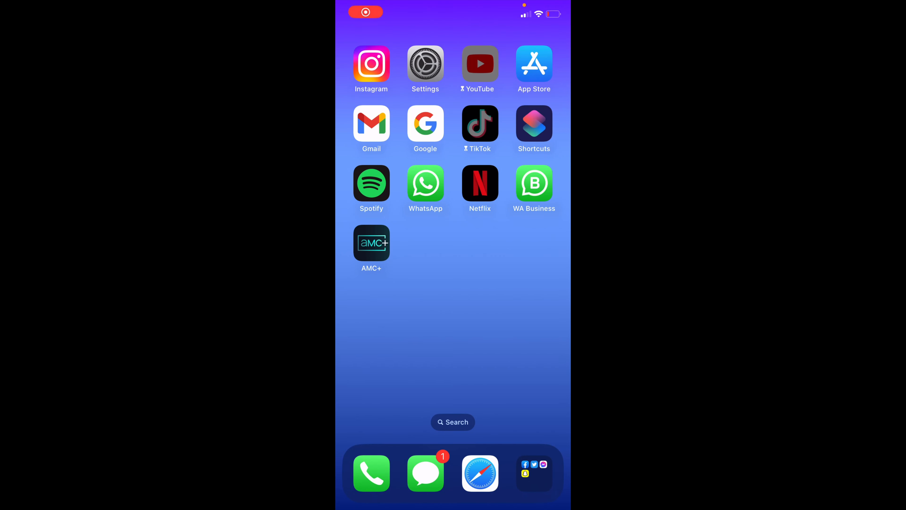
Reach the iPhone Storage breakdown and scroll to Spotify listed at 615.6 MB
{"action": "left_click", "coordinate": [365, 11]}
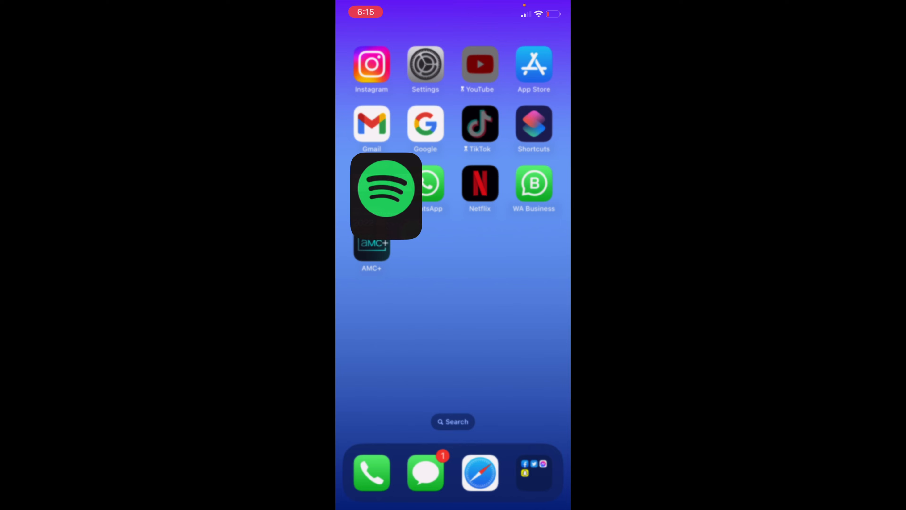
{"action": "left_click", "coordinate": [386, 188]}
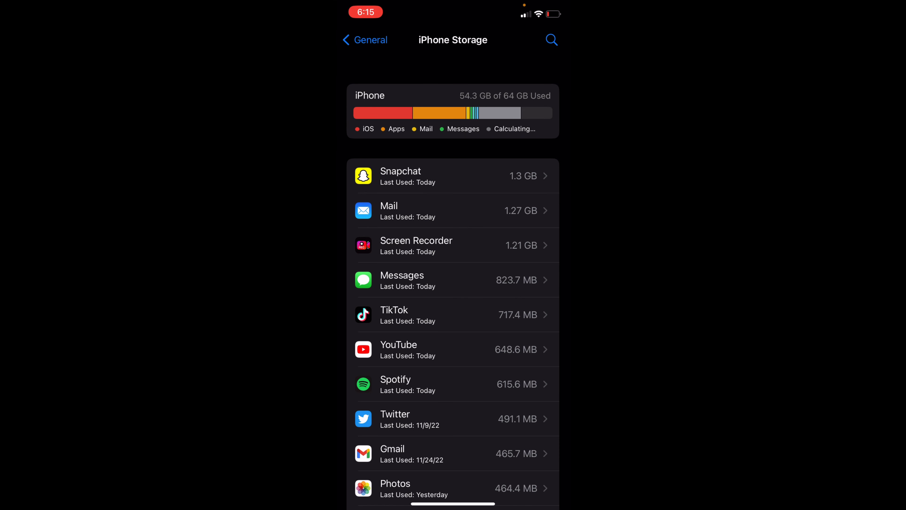
{"action": "scroll", "scroll_direction": "down", "scroll_amount": 3}
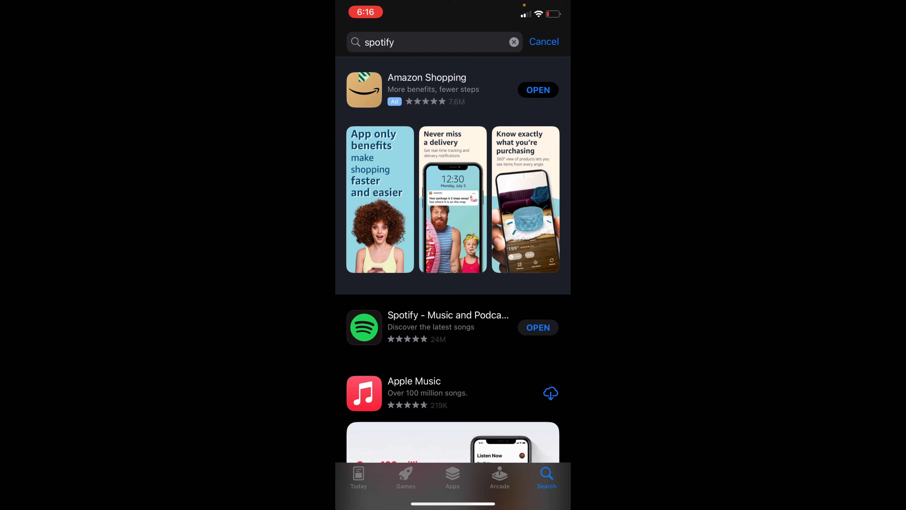
Scroll the App Store 'spotify' results showing Spotify with OPEN rather than an update
{"action": "scroll", "scroll_direction": "up", "scroll_amount": 3}
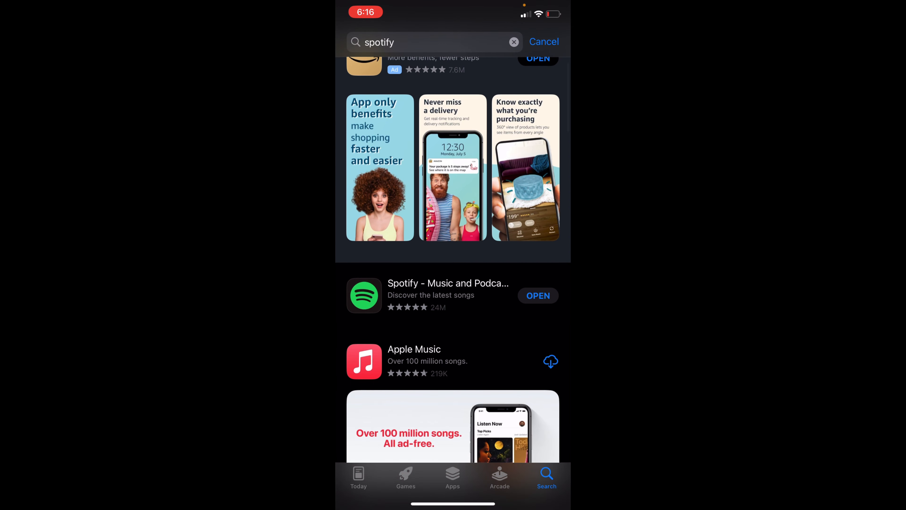